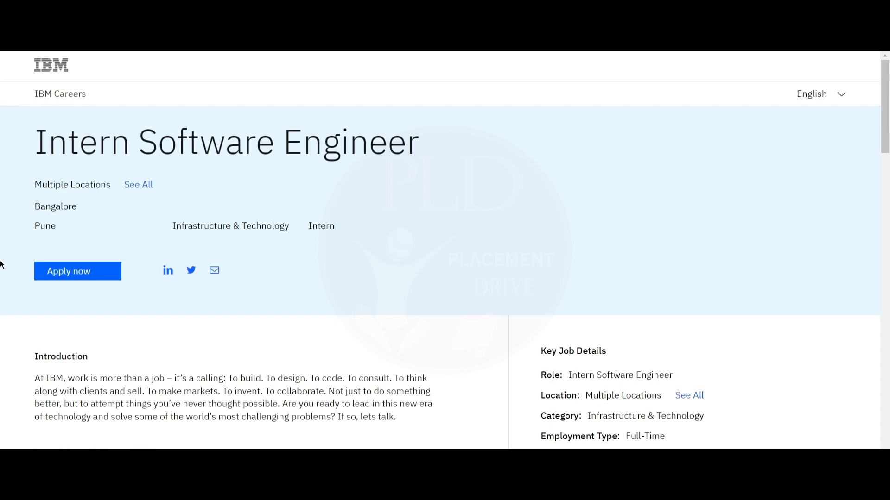
scroll(down, 3)
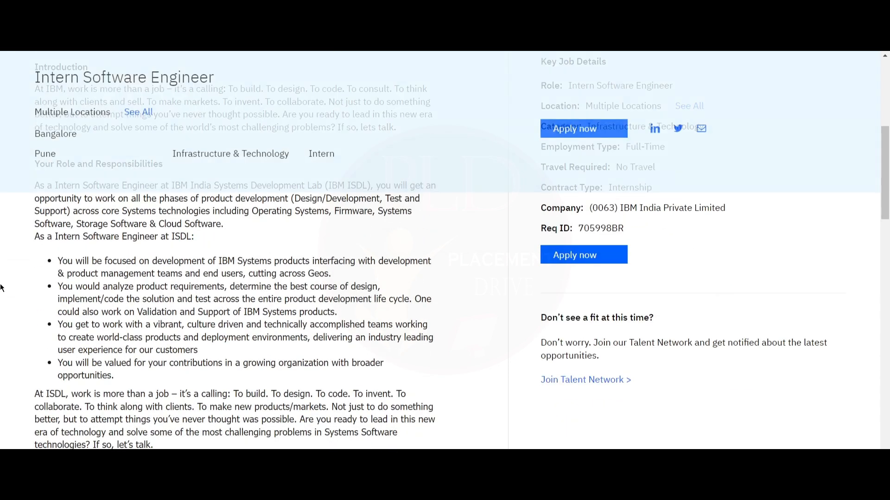
scroll(down, 3)
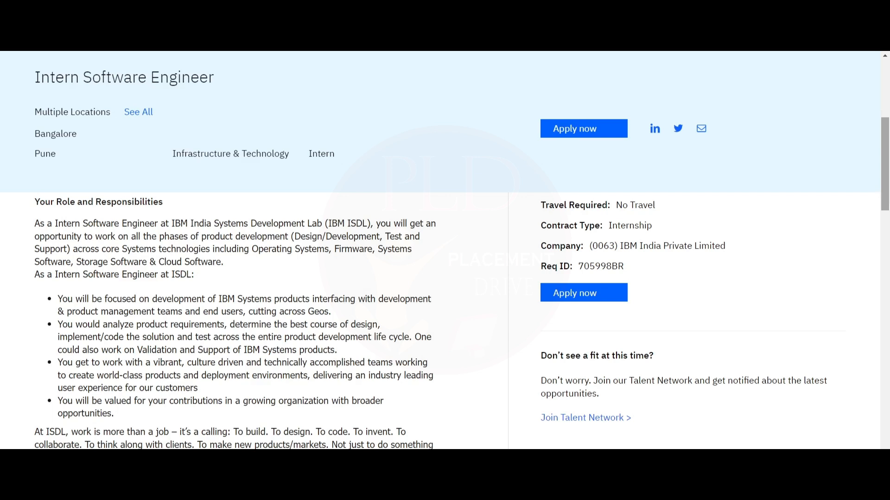
scroll(down, 3)
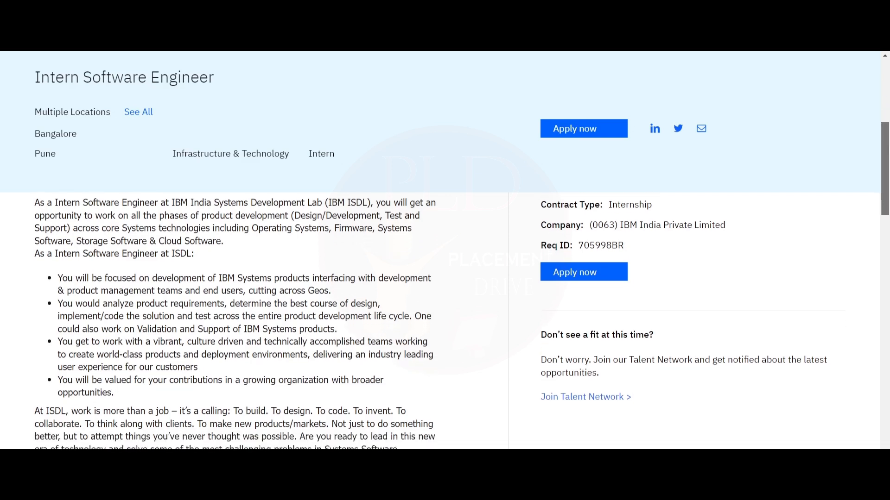
scroll(down, 3)
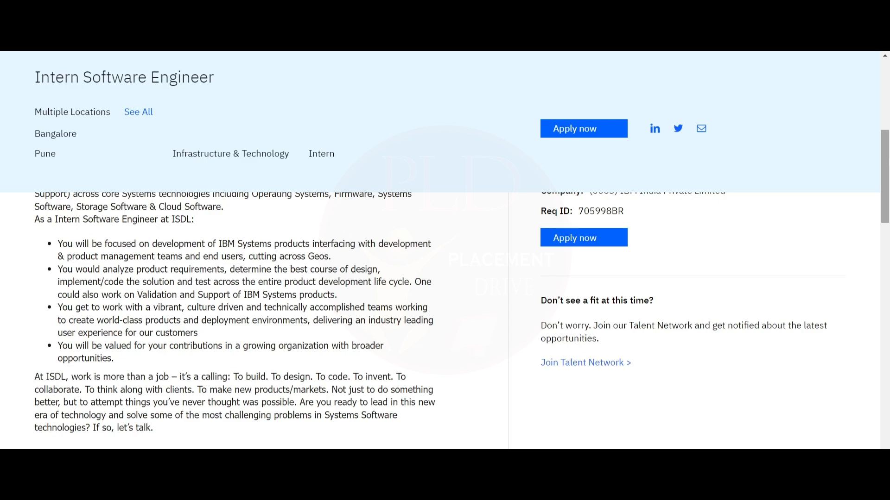
scroll(down, 3)
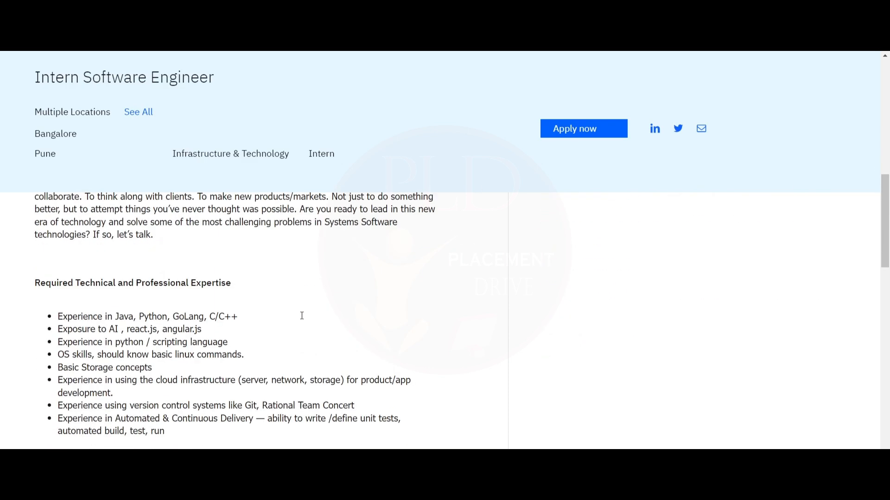
scroll(down, 3)
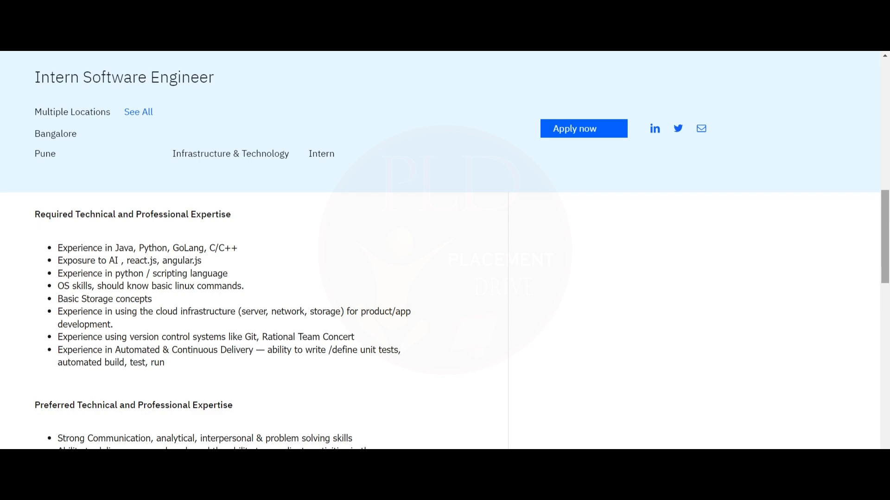
mouse_move(827, 175)
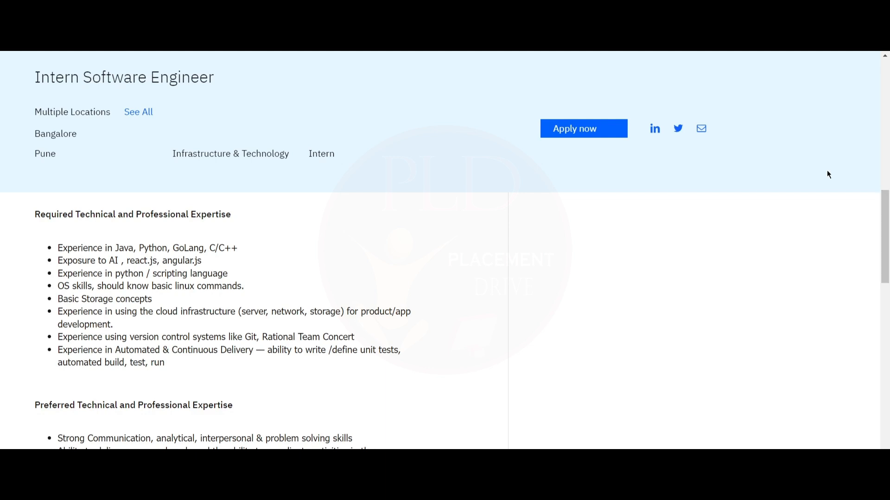
scroll(down, 3)
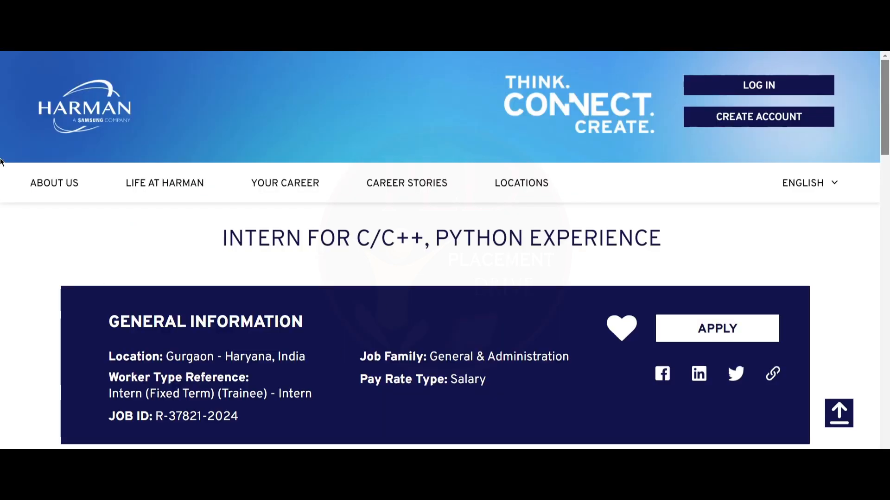
mouse_move(4, 277)
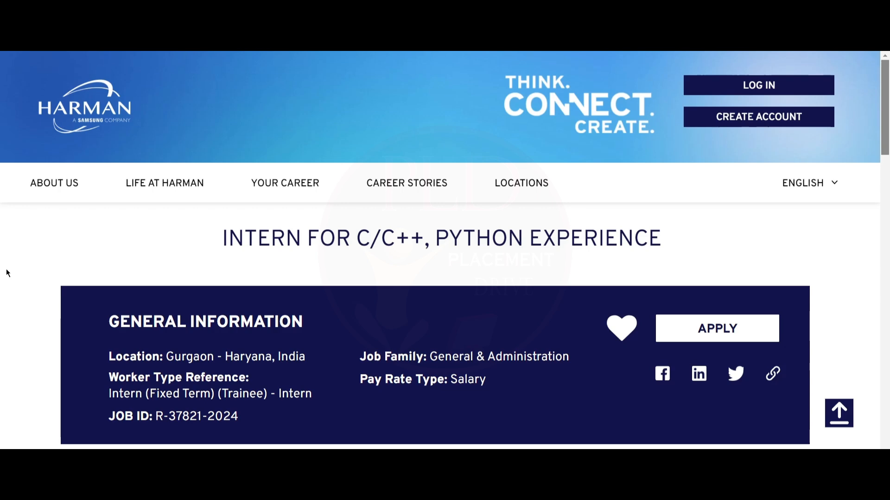
scroll(down, 3)
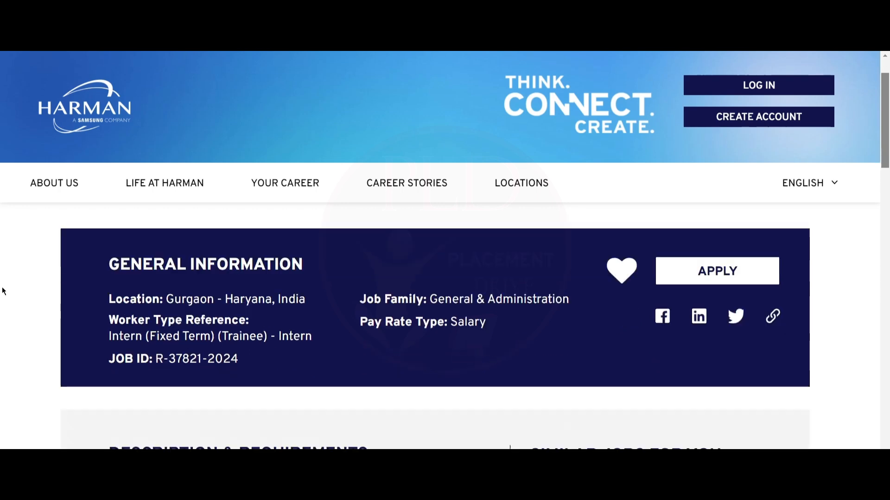
scroll(down, 3)
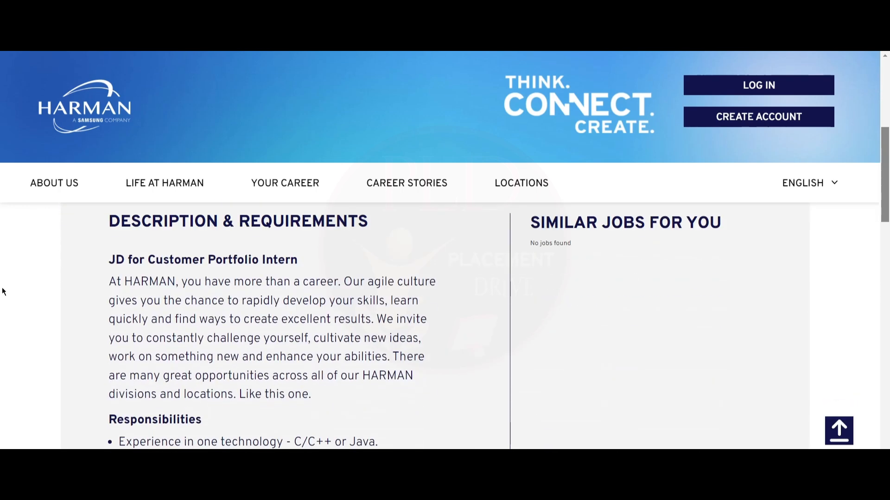
scroll(down, 3)
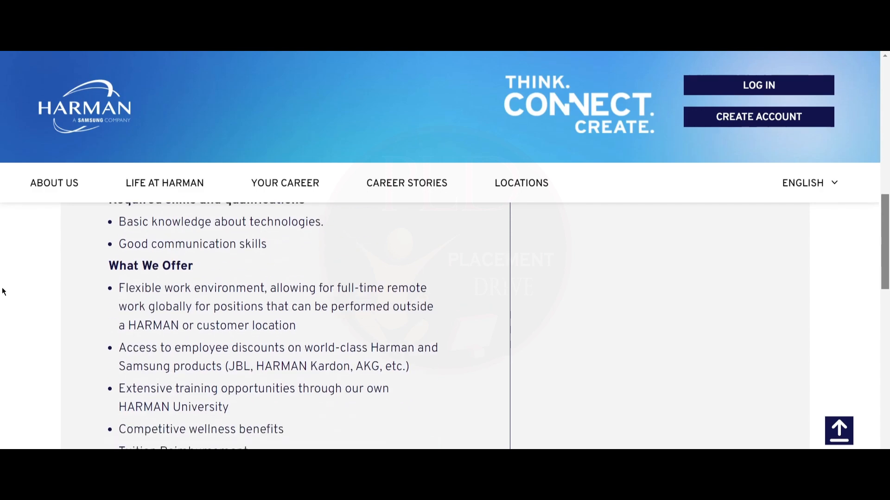
scroll(down, 3)
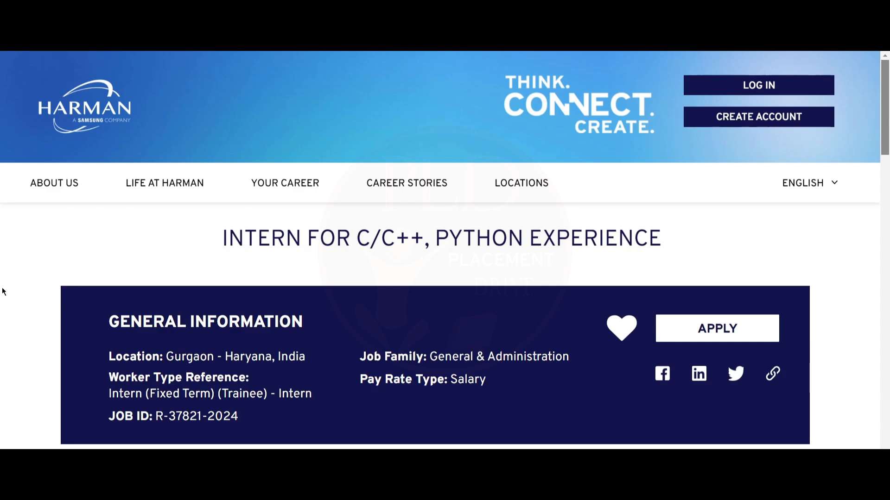
mouse_move(40, 287)
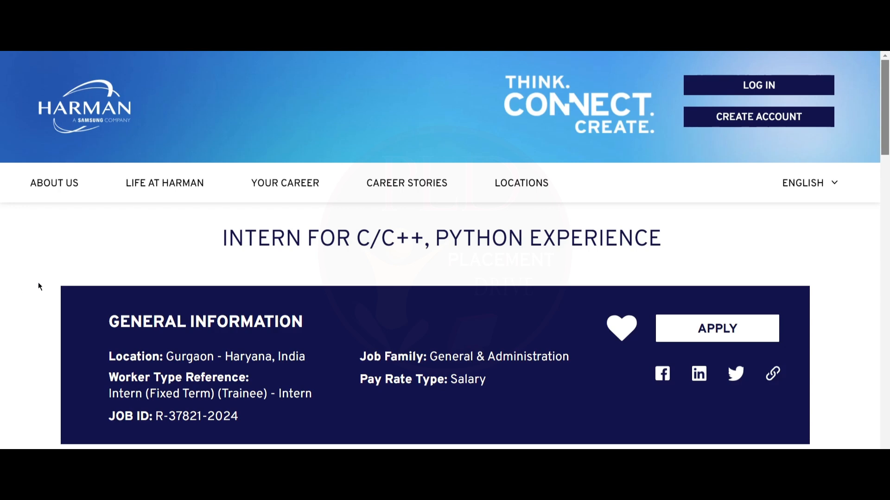